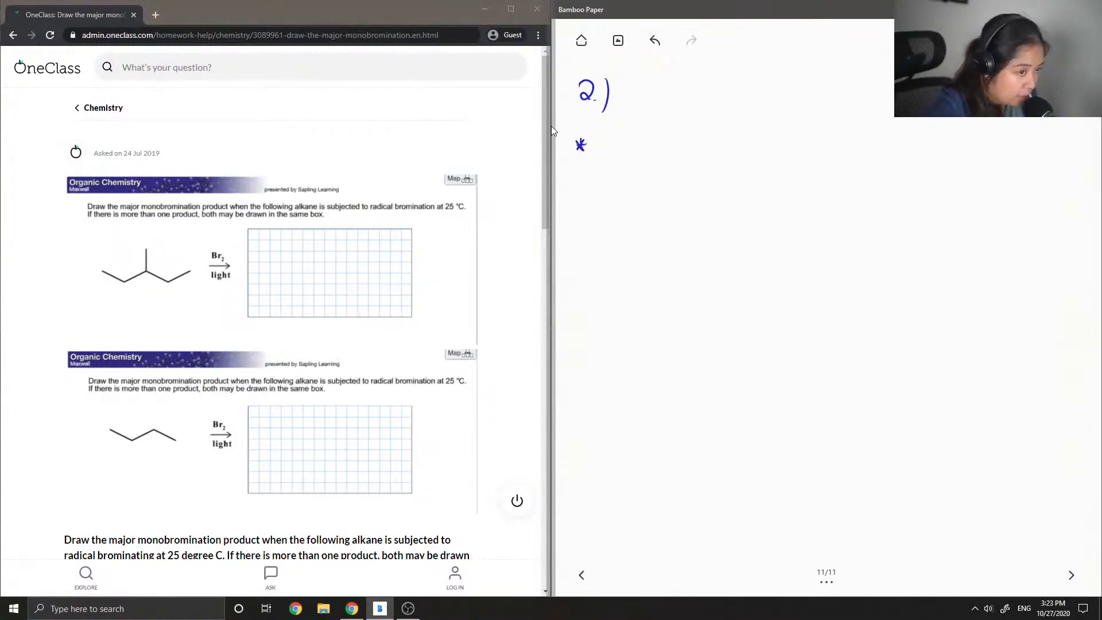
Handwrite under 2) that alkyl radical stability follows 3° > 2° > 1°, then begin a.
left_click_drag(597, 144, 606, 141)
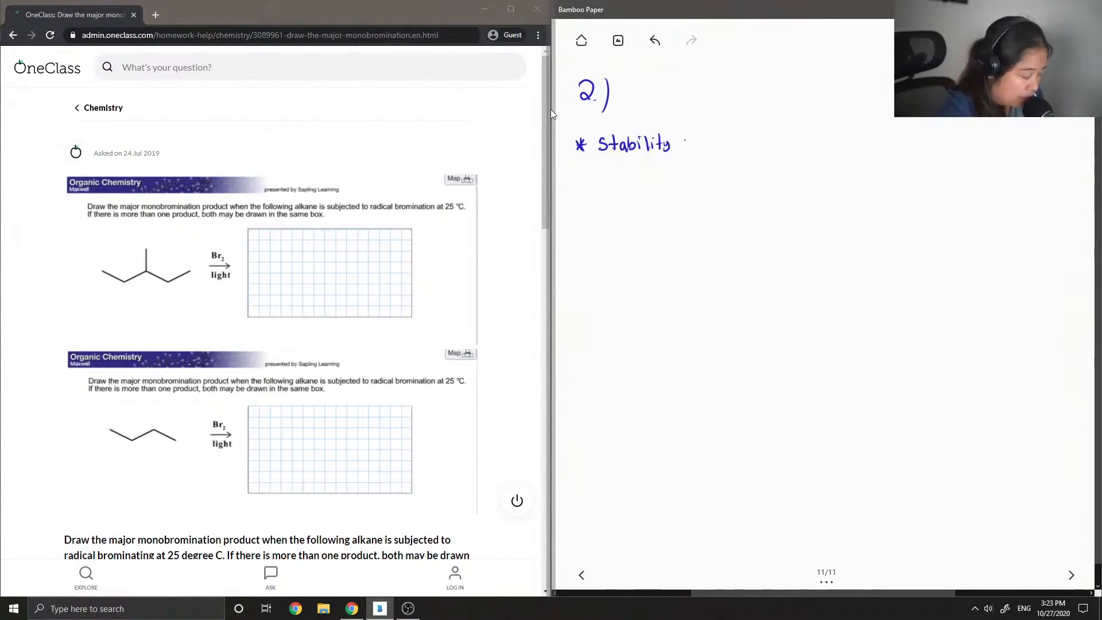
type("of")
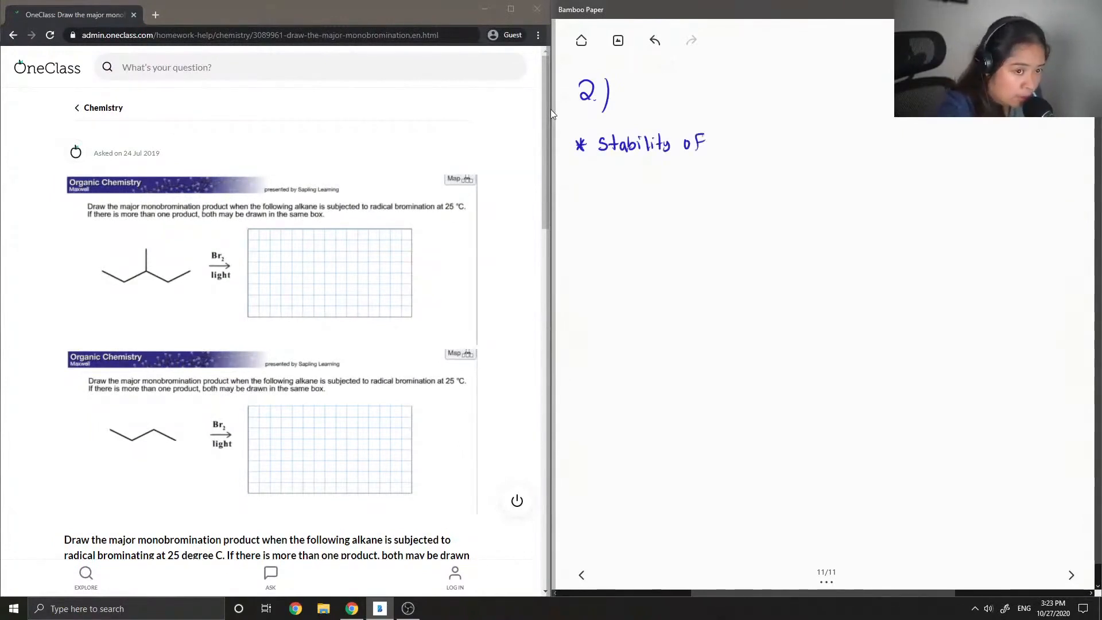
type("alku")
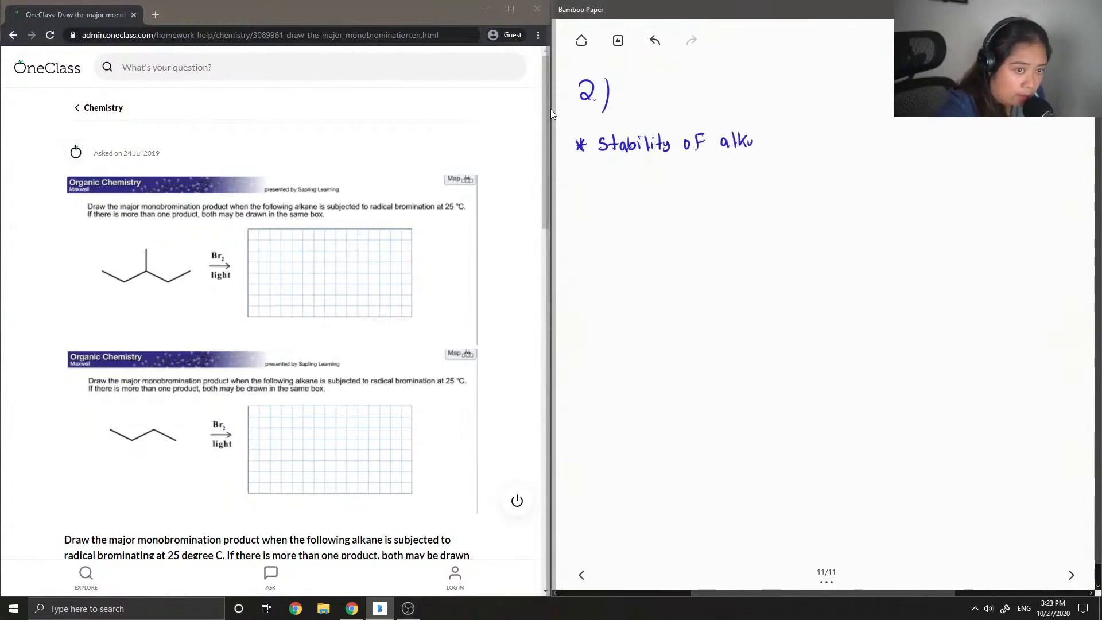
type("alkyl radicals")
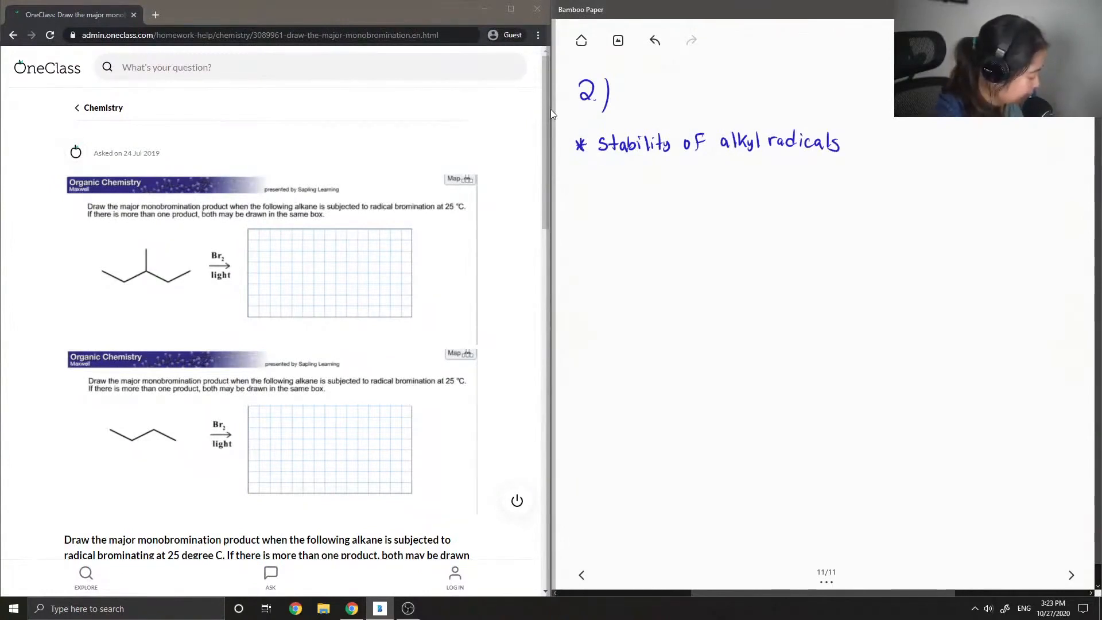
left_click_drag(603, 166, 606, 181)
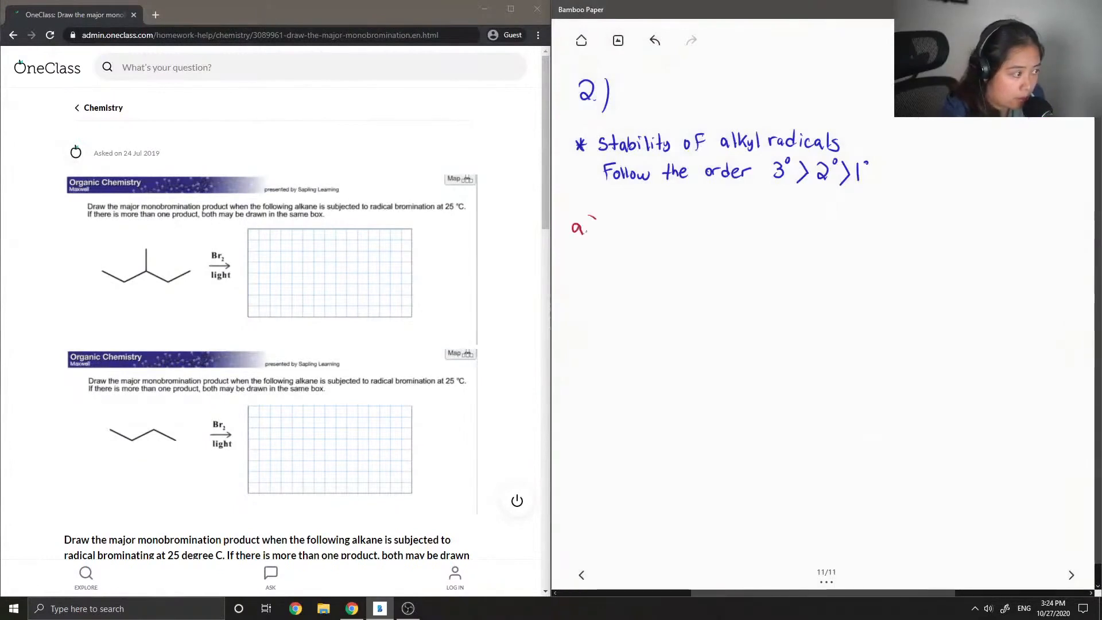
Draw the branched alkane skeleton with its methyl branch and the Br2/light arrow.
left_click_drag(610, 228, 640, 242)
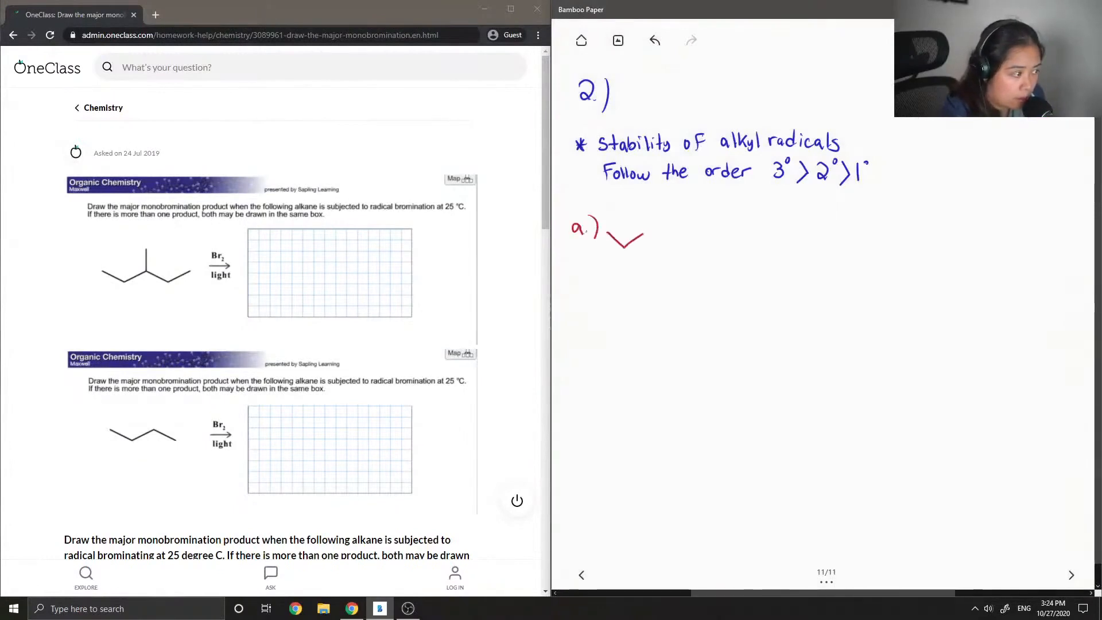
left_click_drag(639, 246, 682, 229)
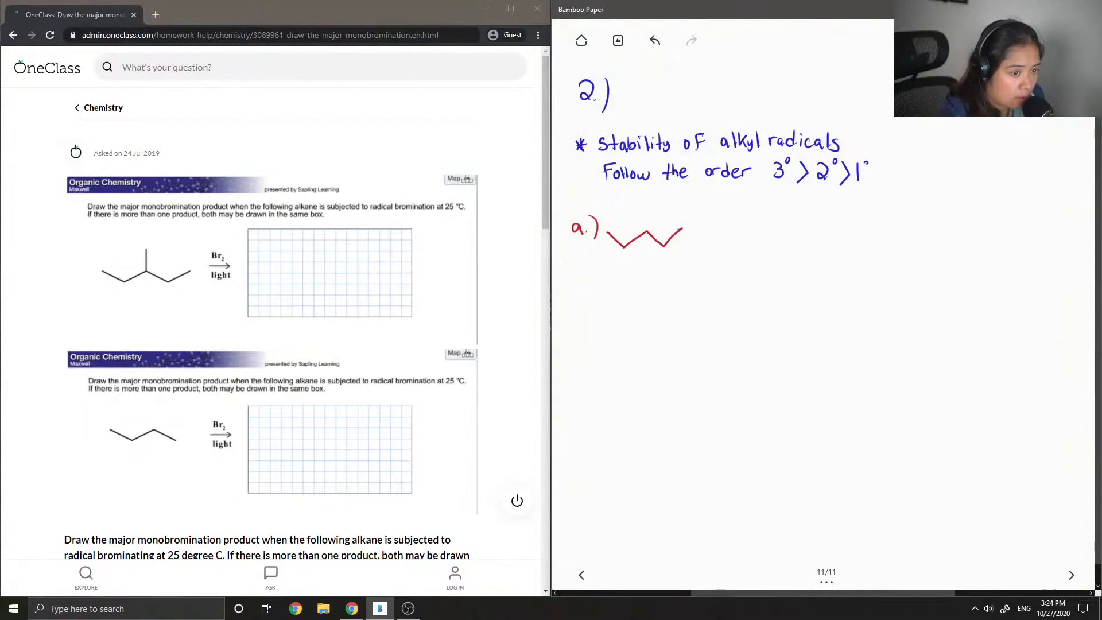
left_click_drag(645, 210, 641, 232)
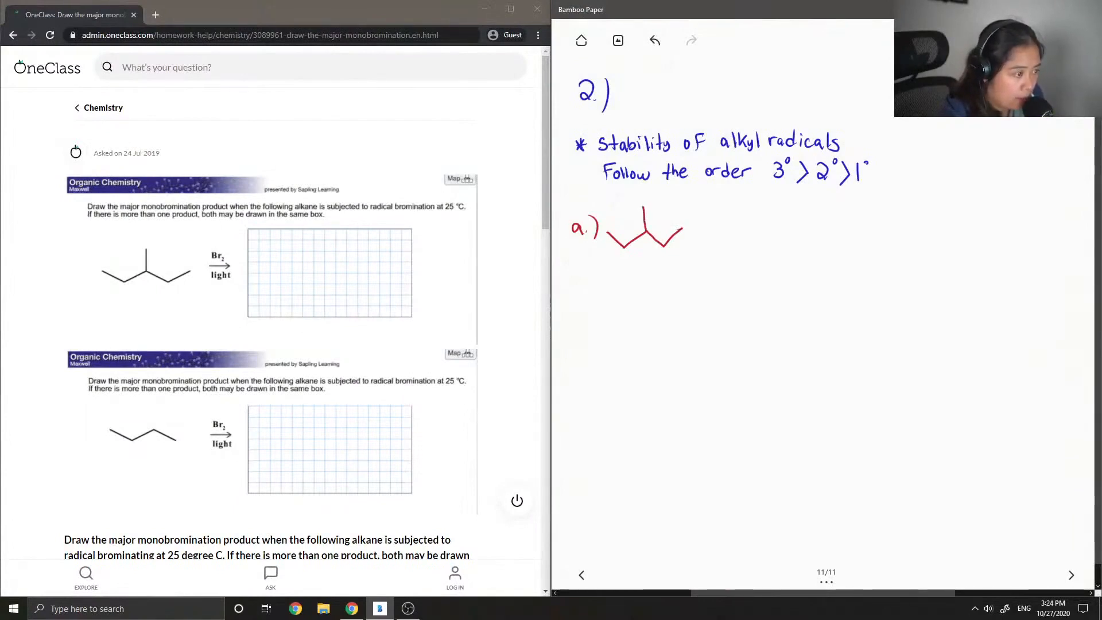
left_click_drag(698, 229, 729, 229)
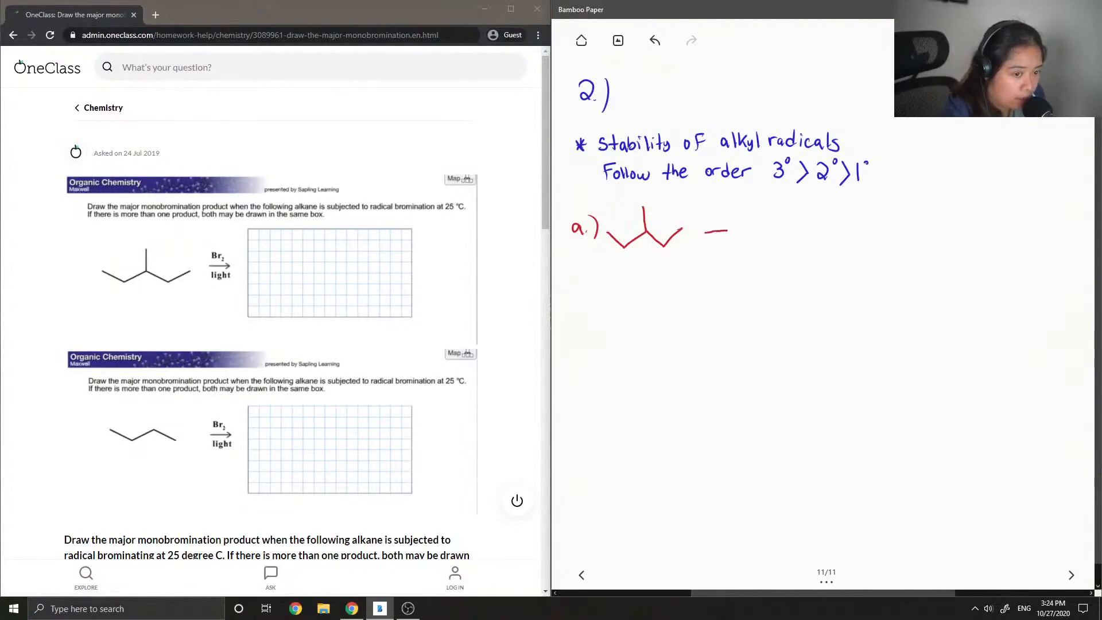
left_click_drag(706, 221, 766, 230)
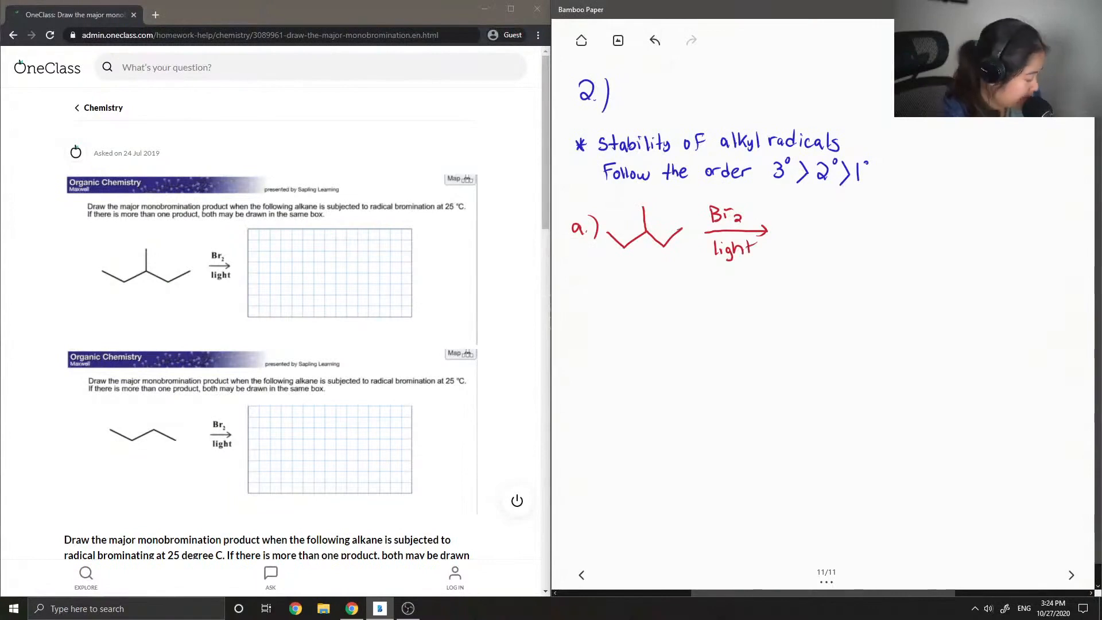
Draw the product carbon skeleton for part a) and switch to green ink.
left_click_drag(791, 225, 798, 235)
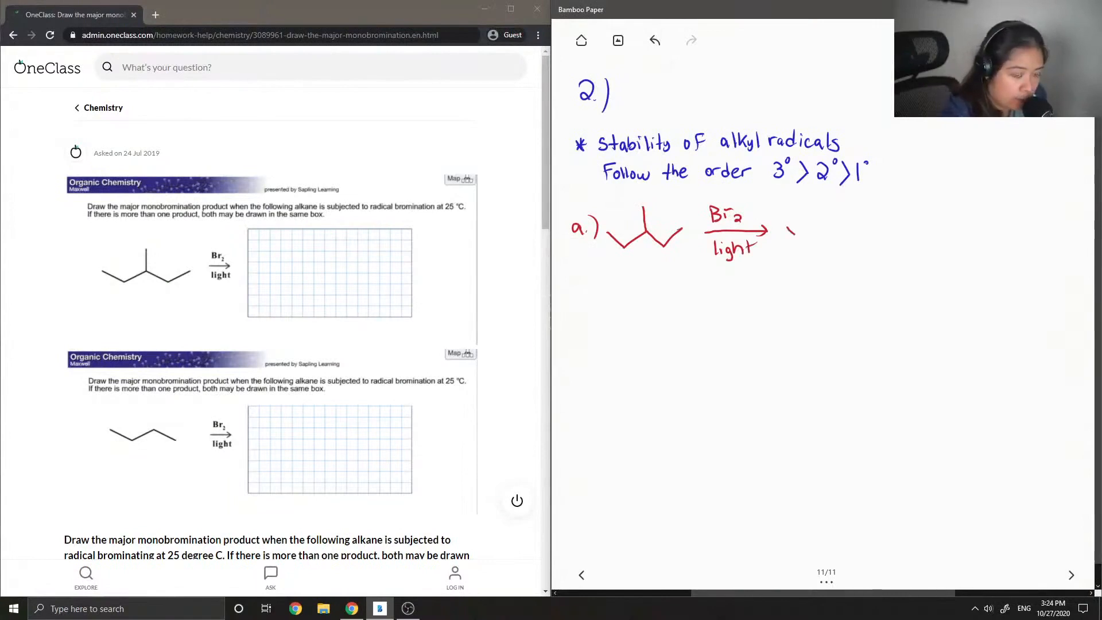
left_click_drag(786, 231, 864, 228)
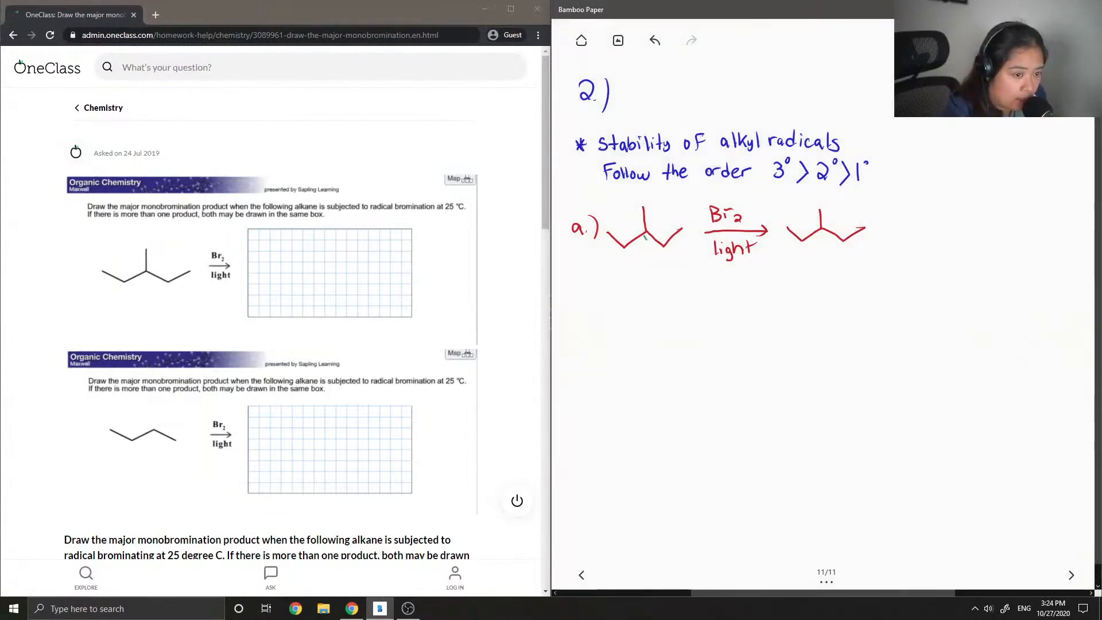
left_click(645, 241)
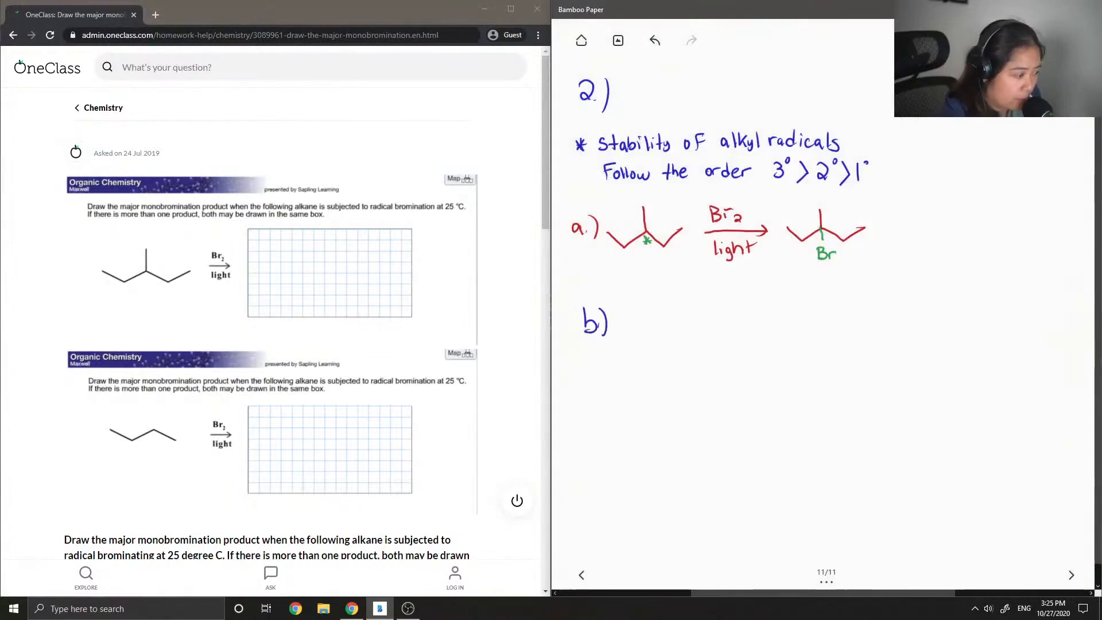
Draw butane, the Br2/light arrow, and the product chain, starring the secondary carbon.
left_click_drag(619, 316, 636, 345)
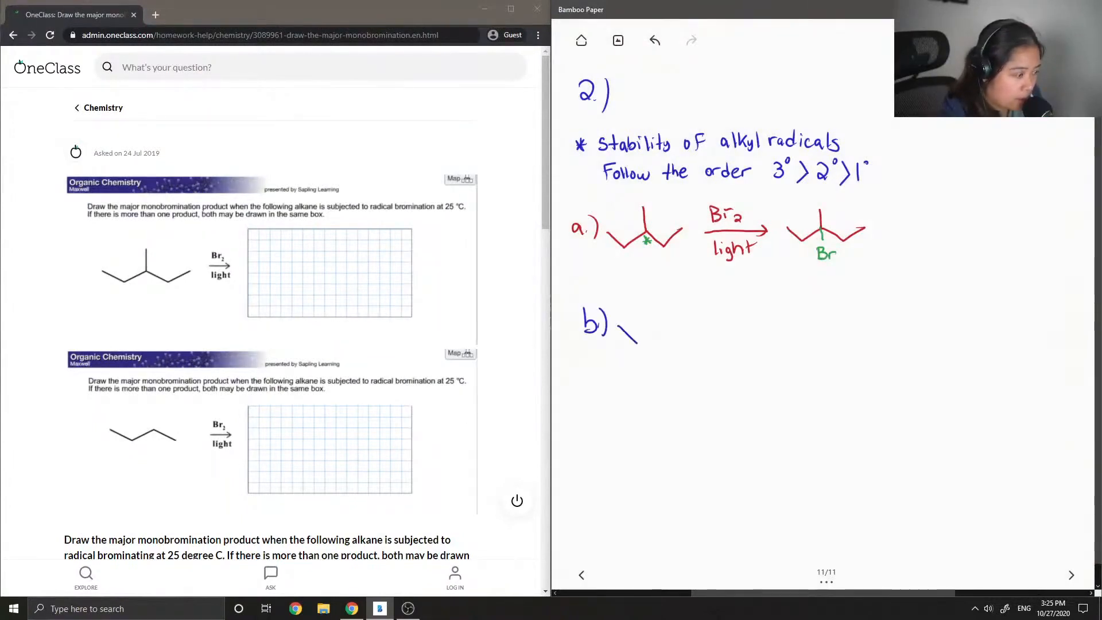
left_click_drag(635, 341, 685, 334)
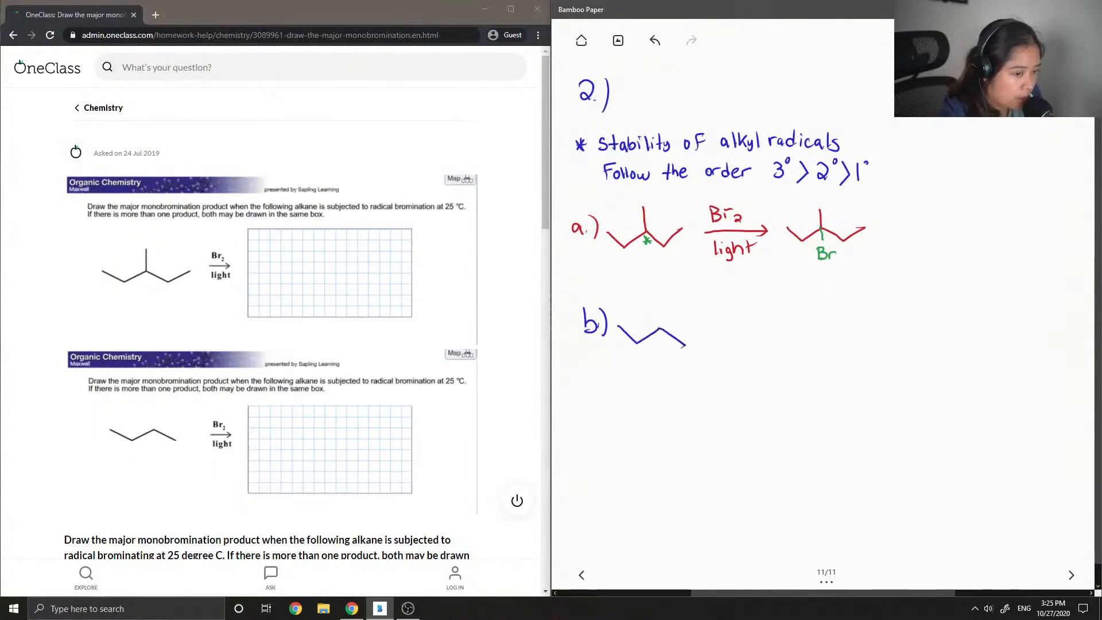
left_click_drag(703, 337, 716, 337)
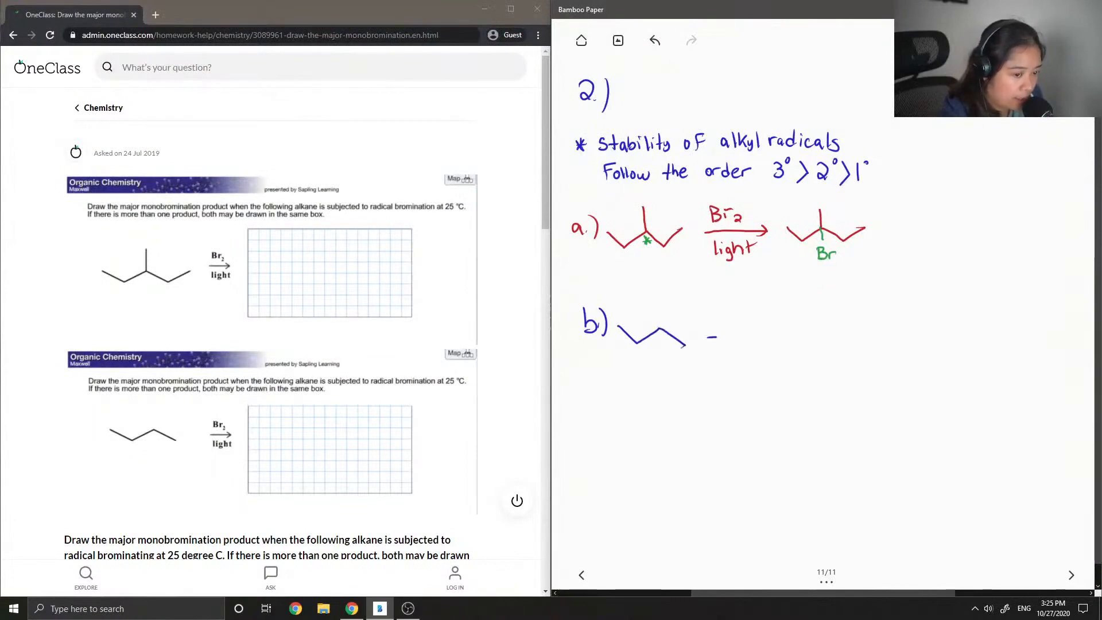
left_click_drag(710, 335, 770, 334)
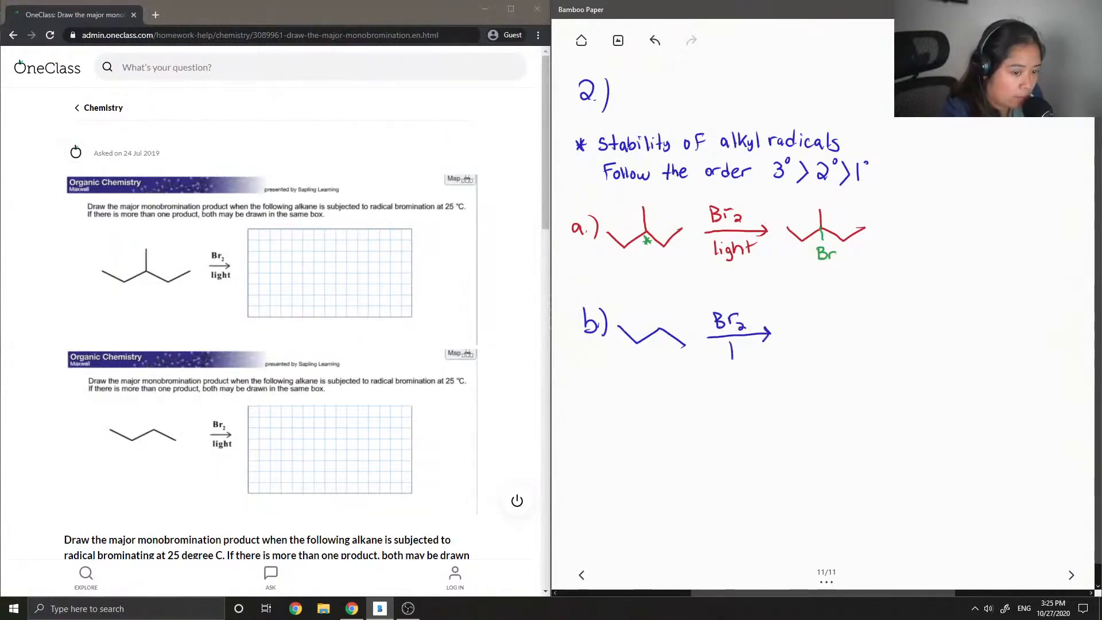
type("light")
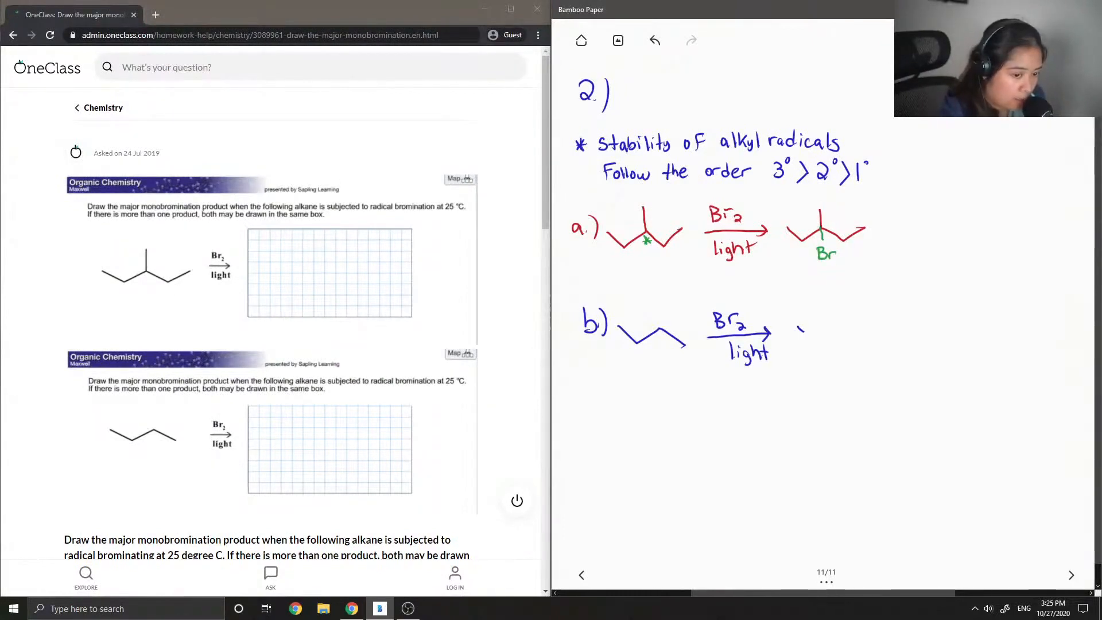
left_click_drag(794, 344, 867, 327)
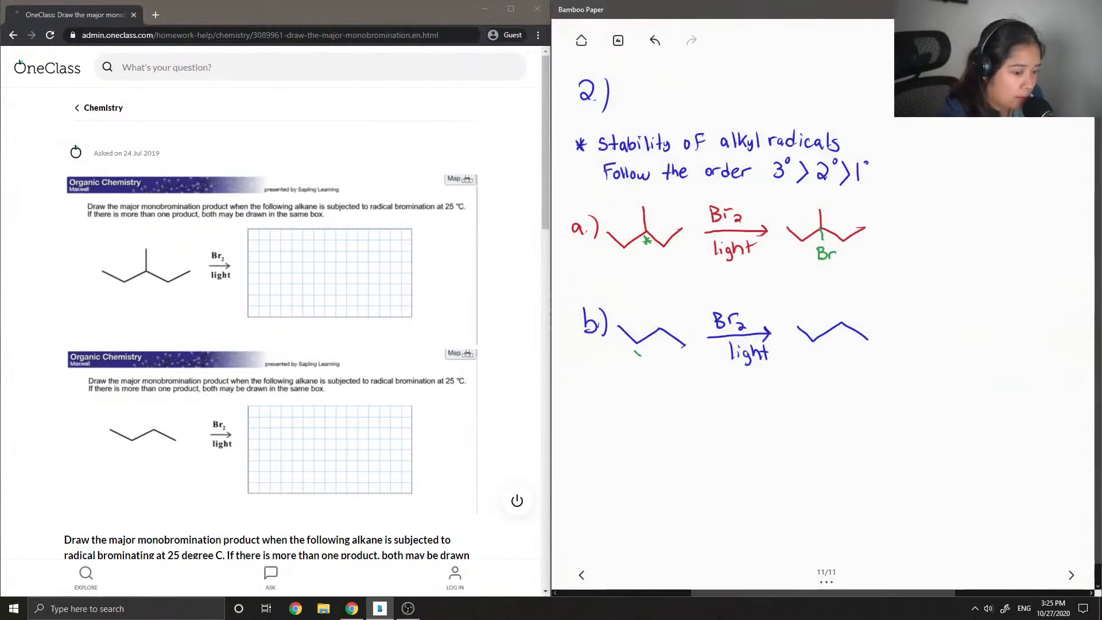
left_click(635, 353)
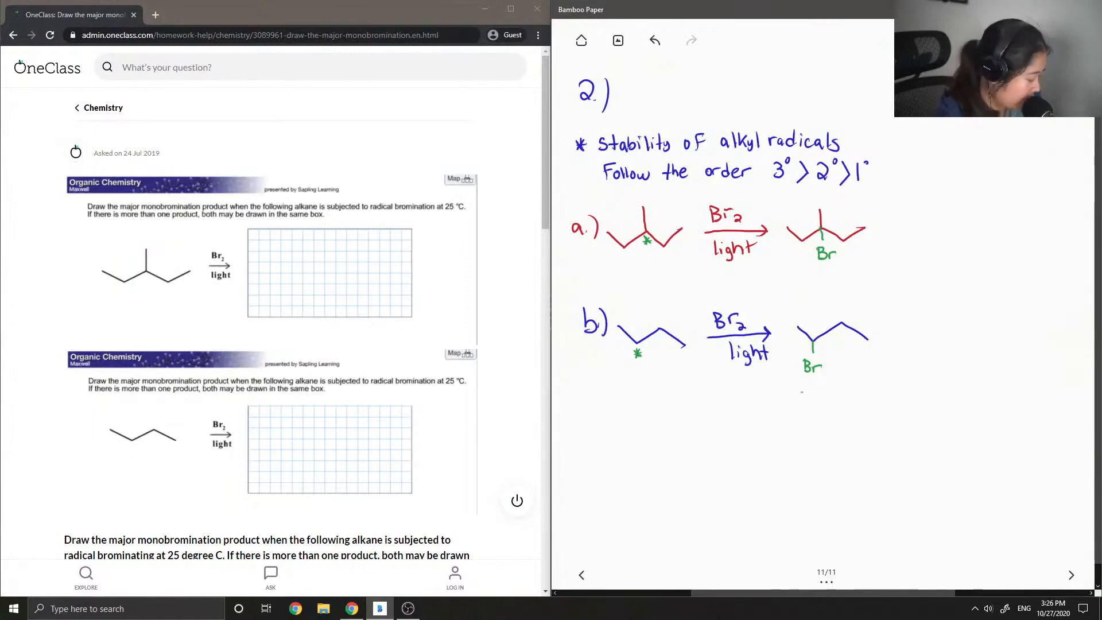
Write '3-bromo-3-methylpentane' beside product a) and '2-bromobutane' under product b) in green.
type("3-bromo")
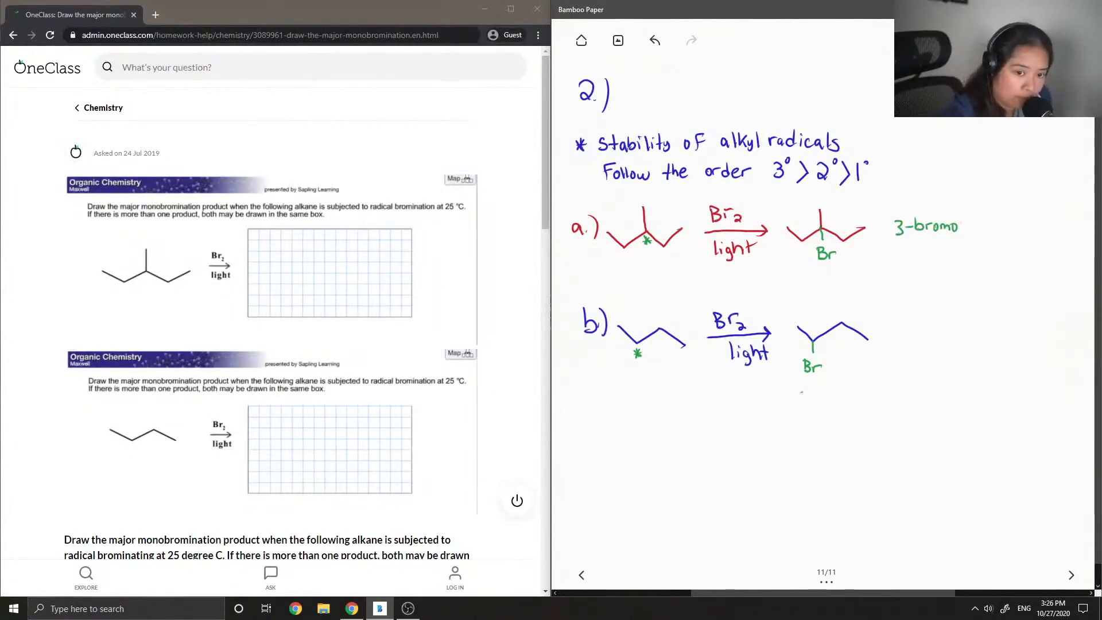
type("-3-")
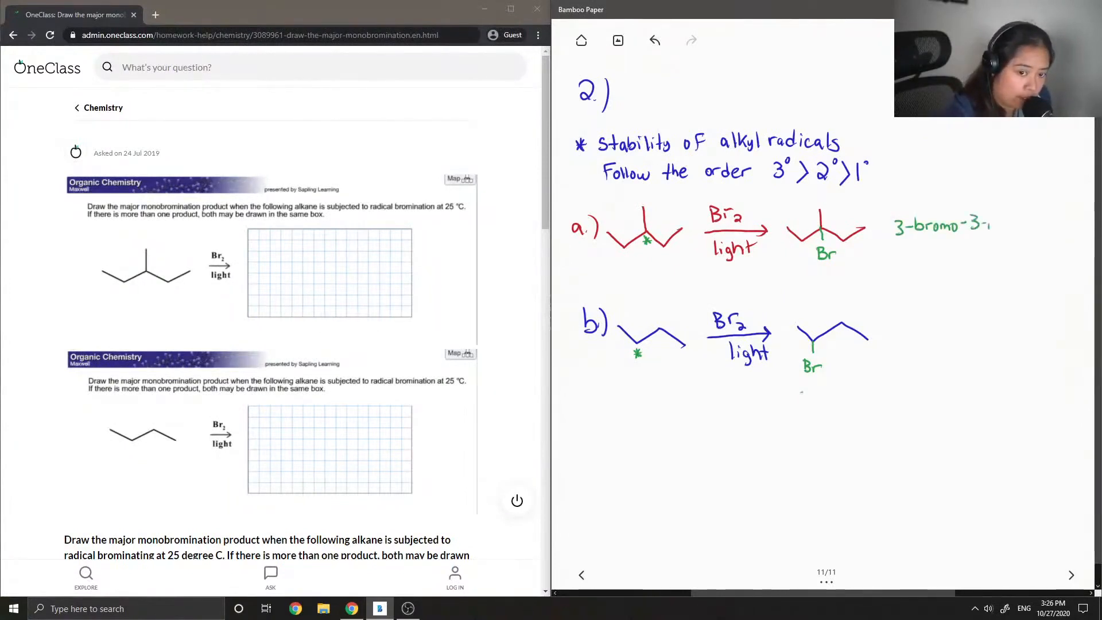
type("meth")
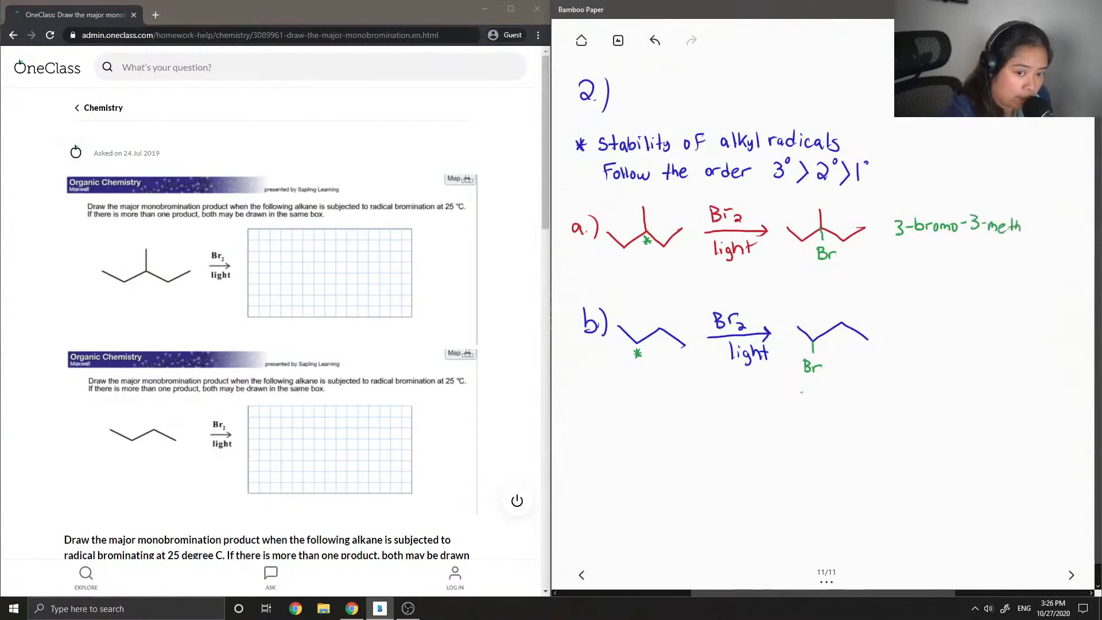
type("yl")
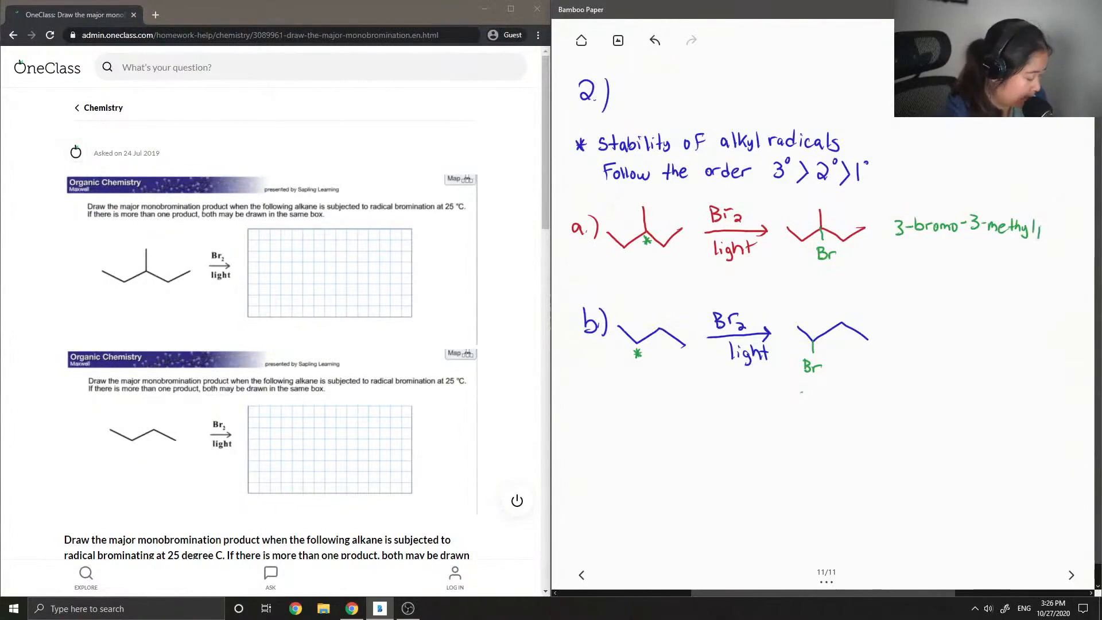
type("pentane")
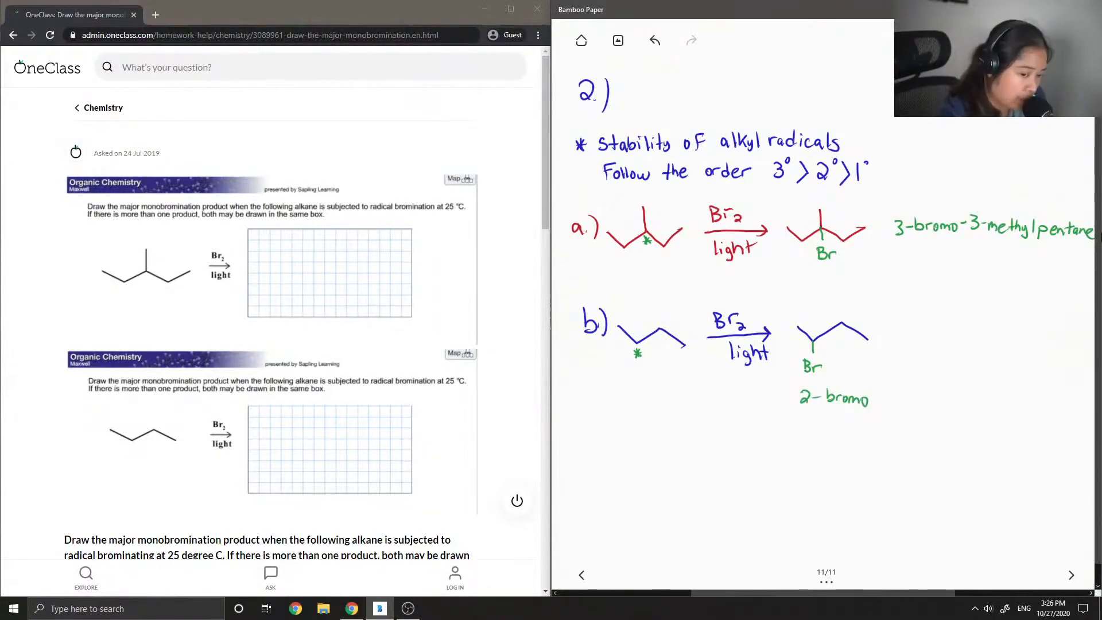
type("buto")
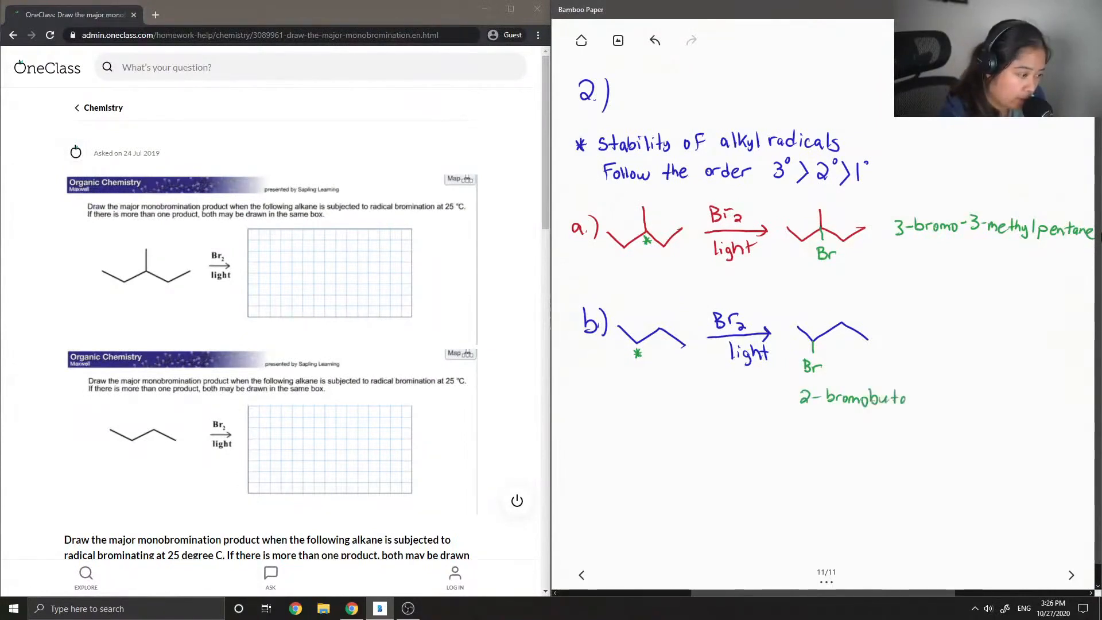
type("ne")
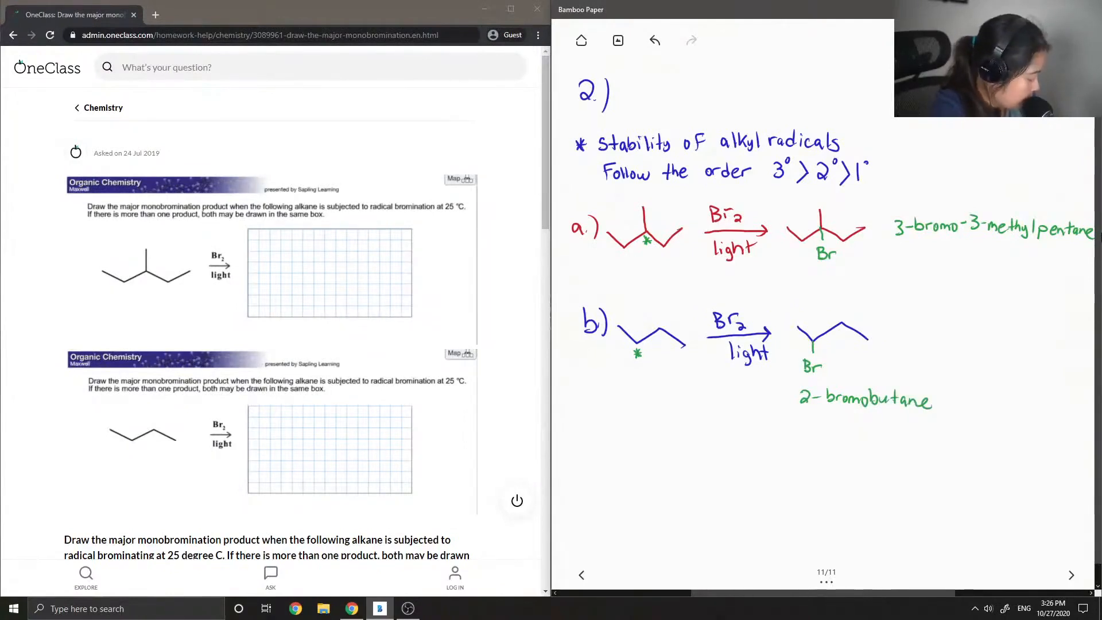
mouse_move(733, 230)
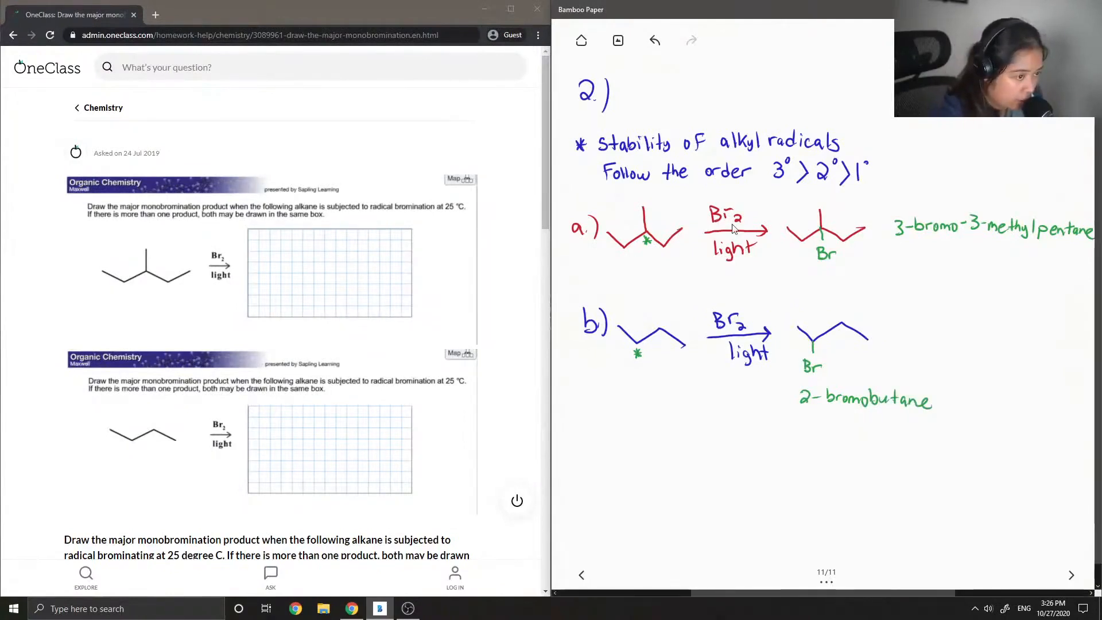
Scroll to the OneClass answer confirming both major products and begin typing a comment.
scroll("down", 3)
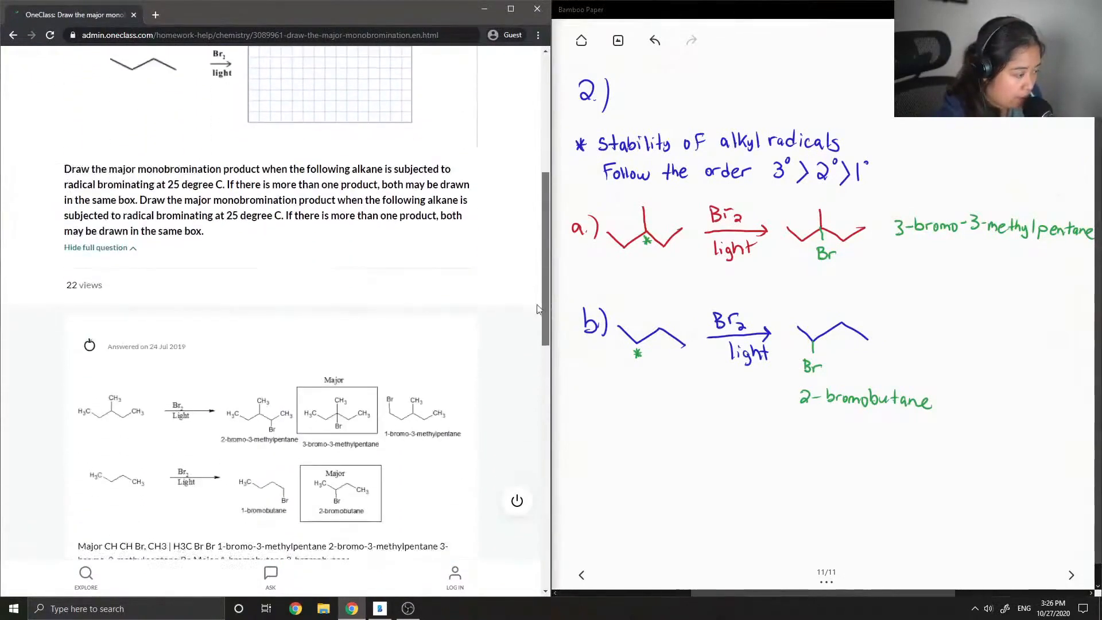
scroll("down", 3)
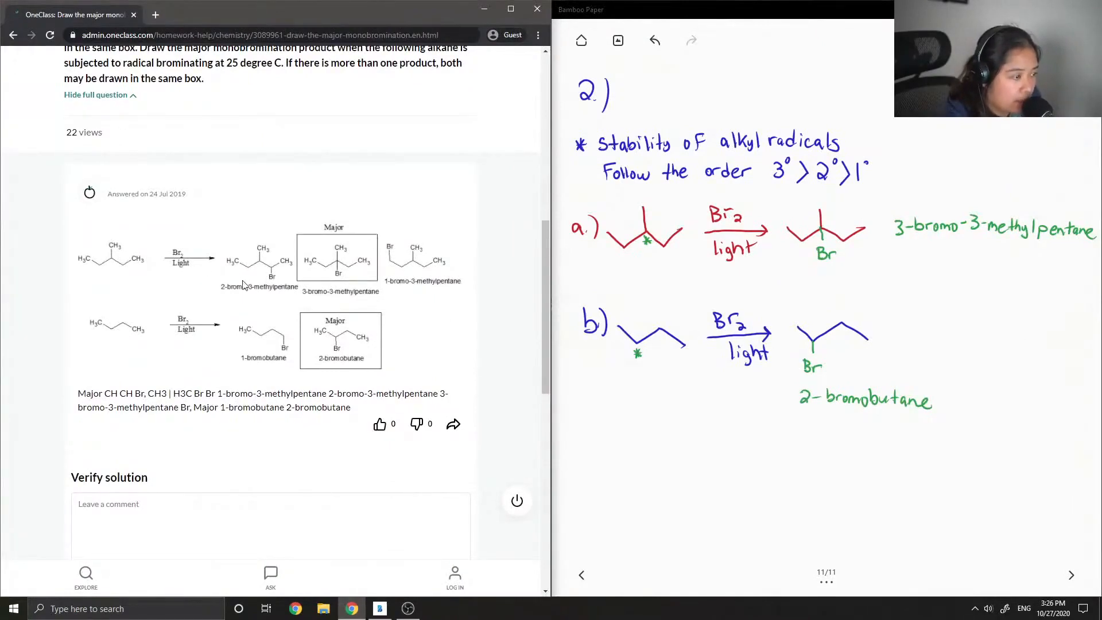
mouse_move(306, 276)
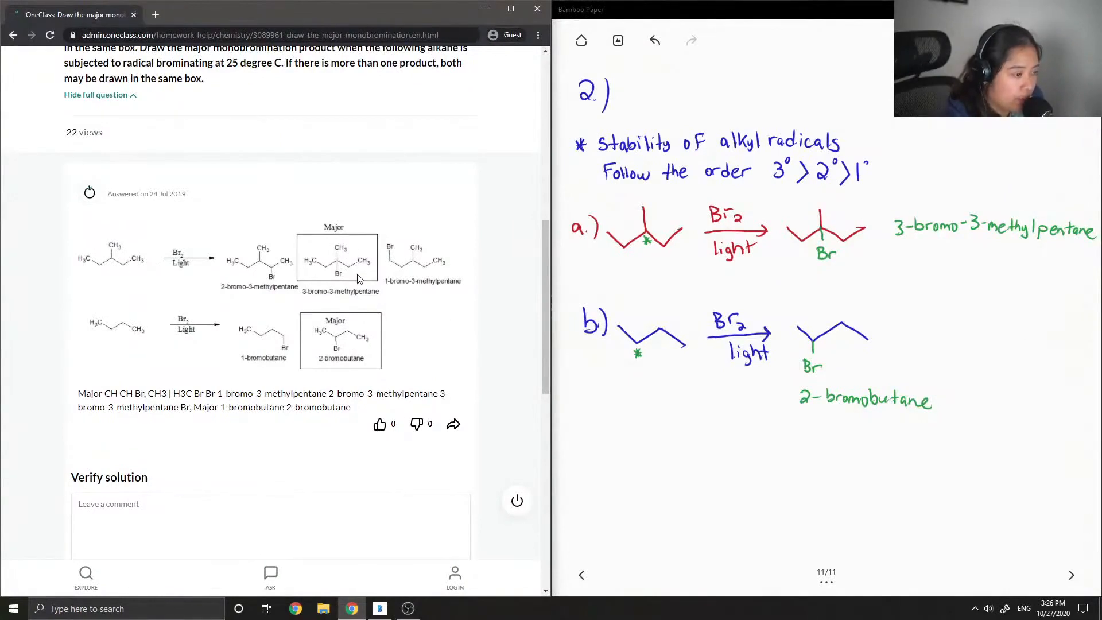
mouse_move(350, 240)
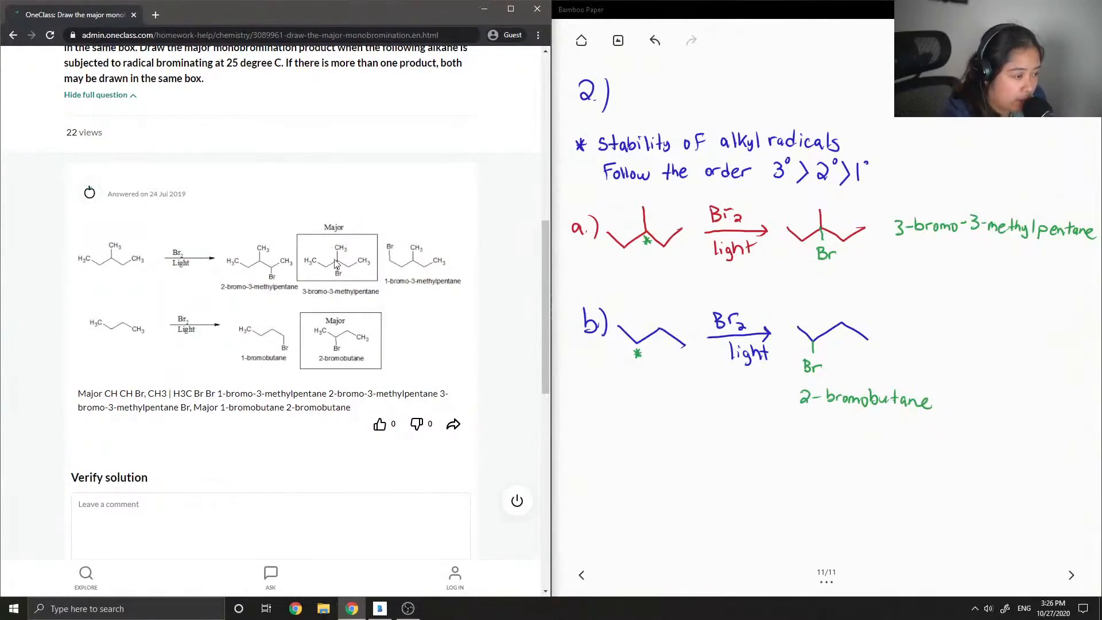
mouse_move(353, 372)
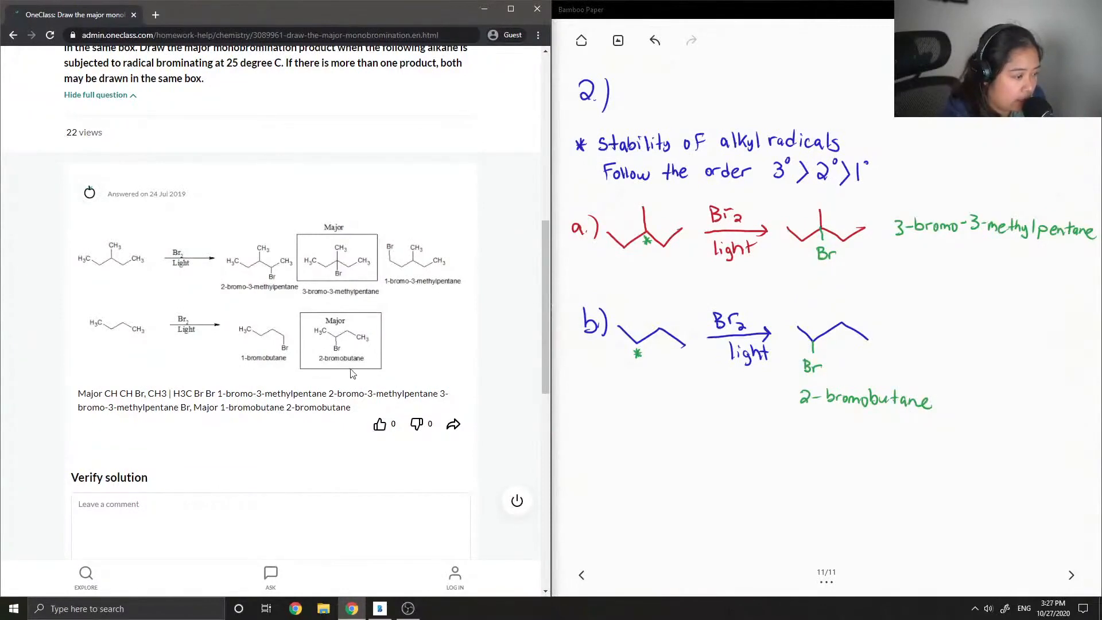
left_click(282, 520)
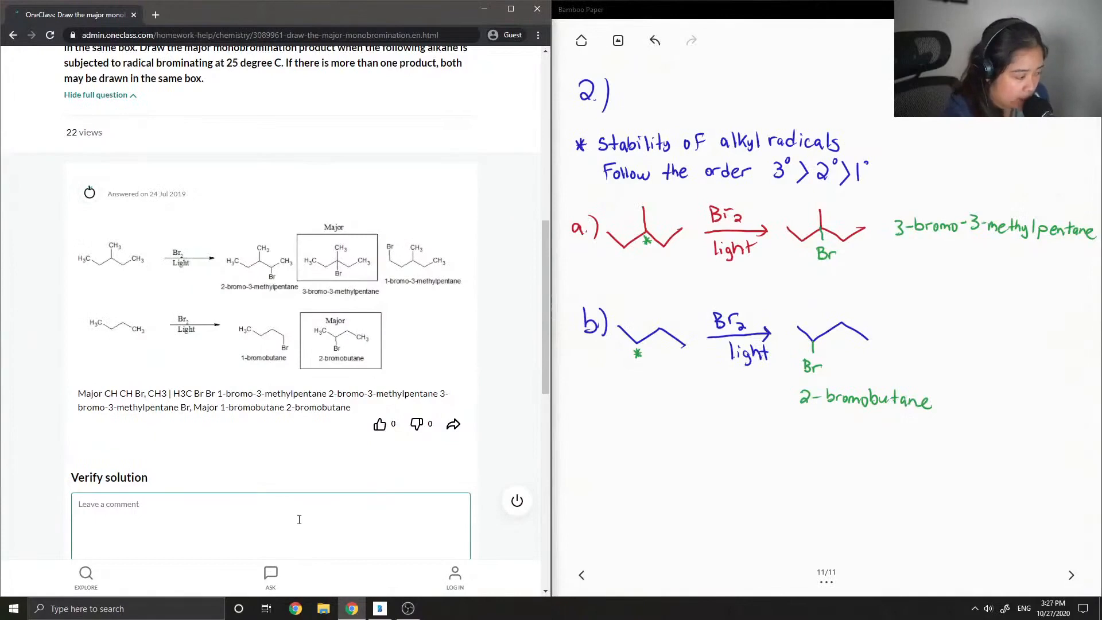
type("T")
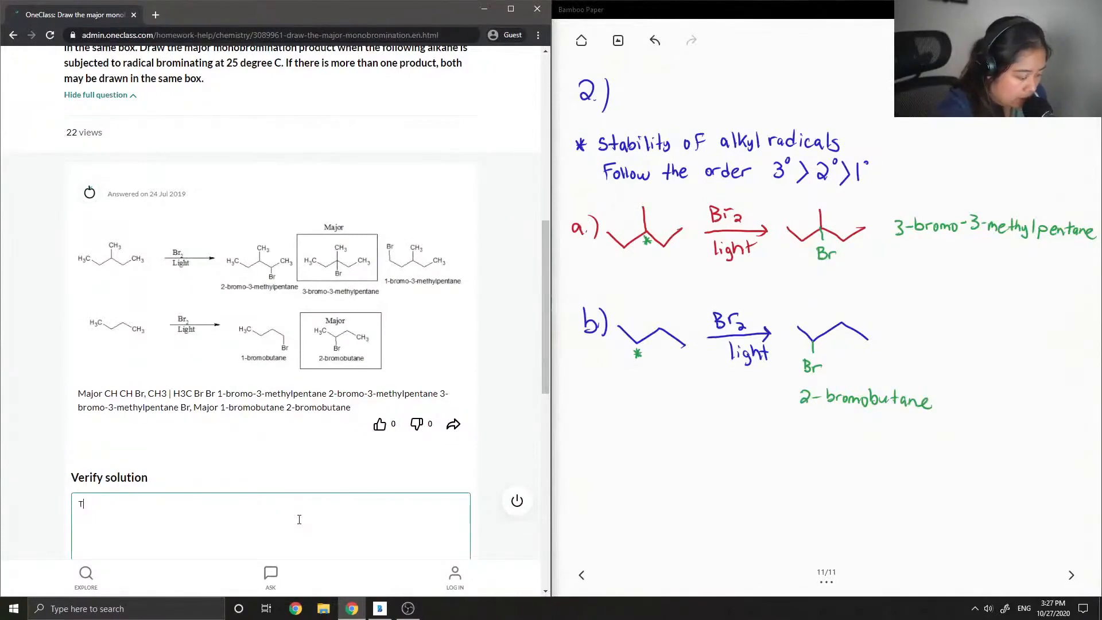